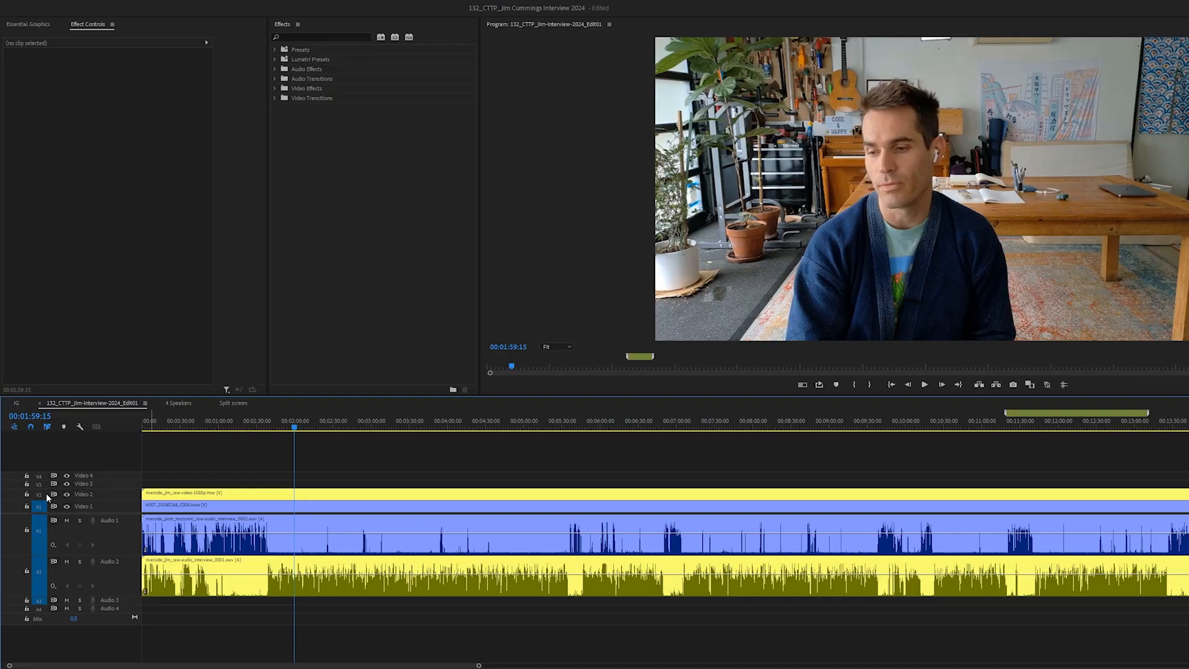
# Toggle Video 2 off and on, then expand Essential PiP 1.0 and inspect the 01_PiP presets.
pyautogui.click(67, 494)
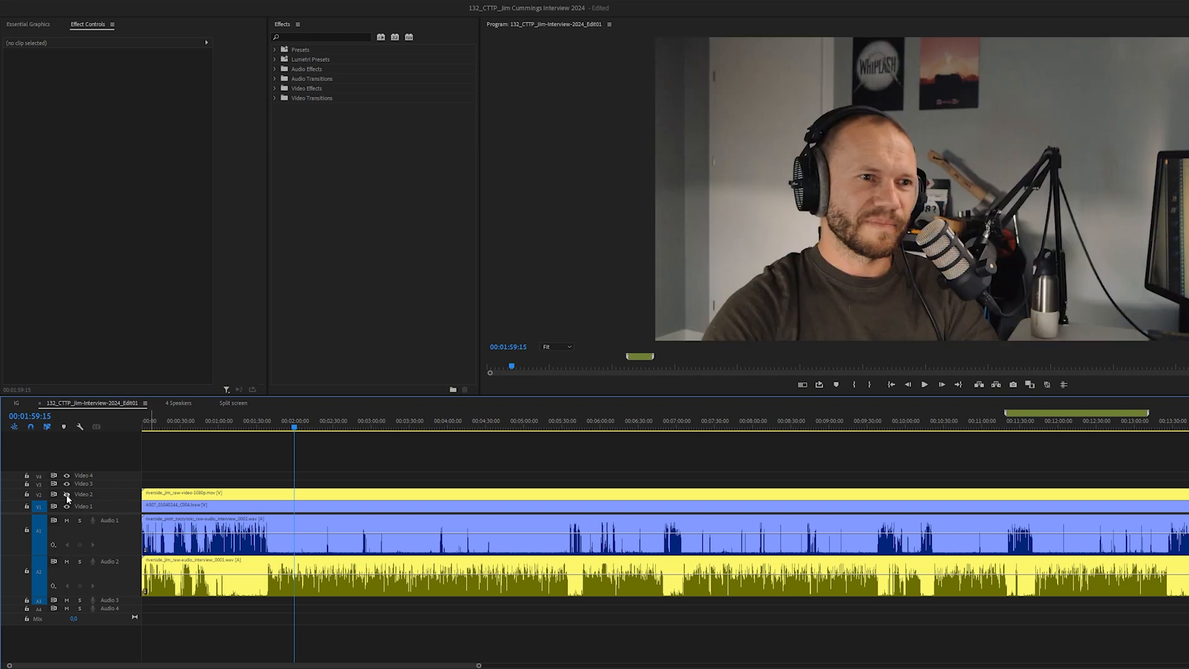
pyautogui.click(275, 49)
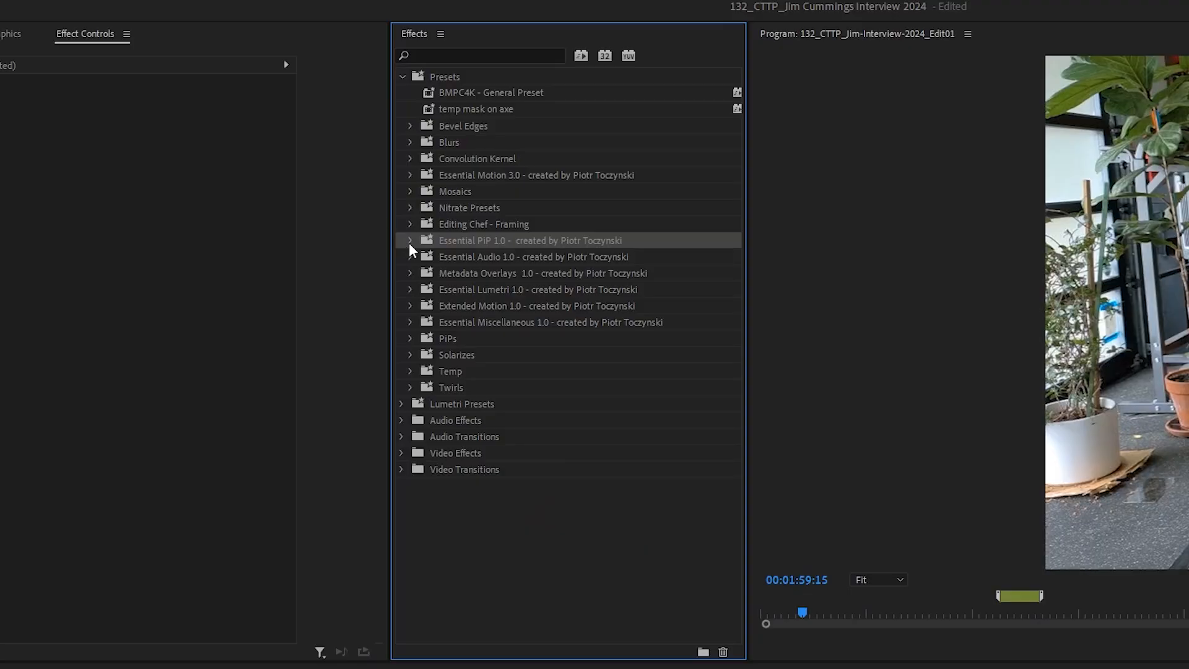
pyautogui.click(409, 241)
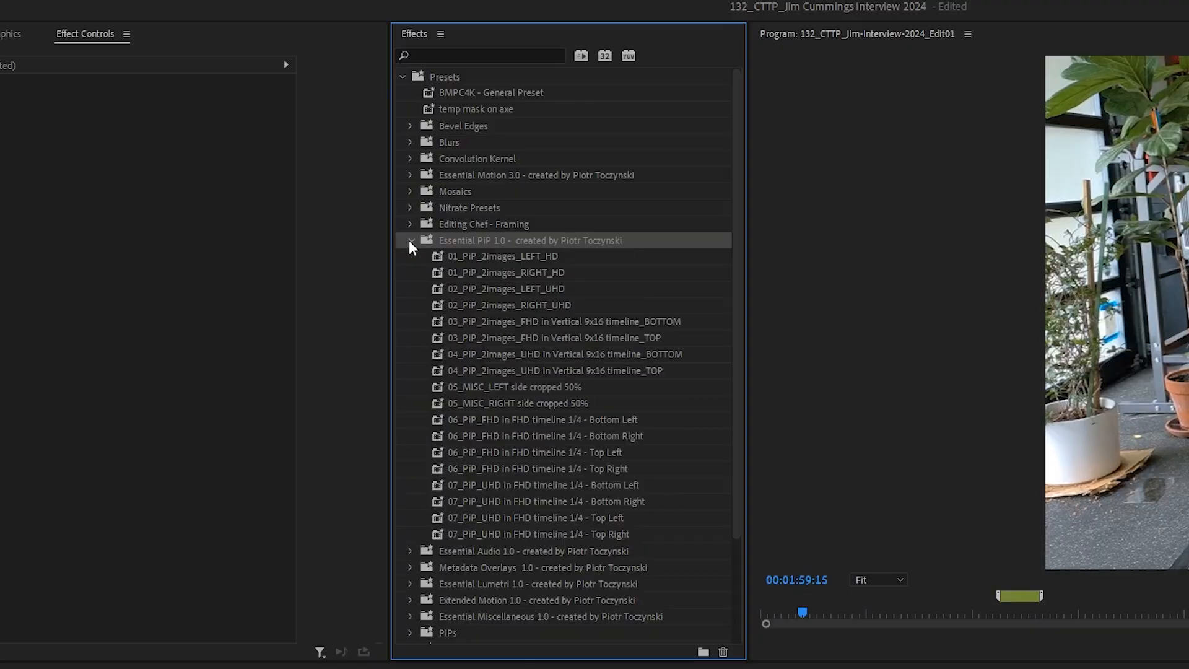
pyautogui.click(503, 256)
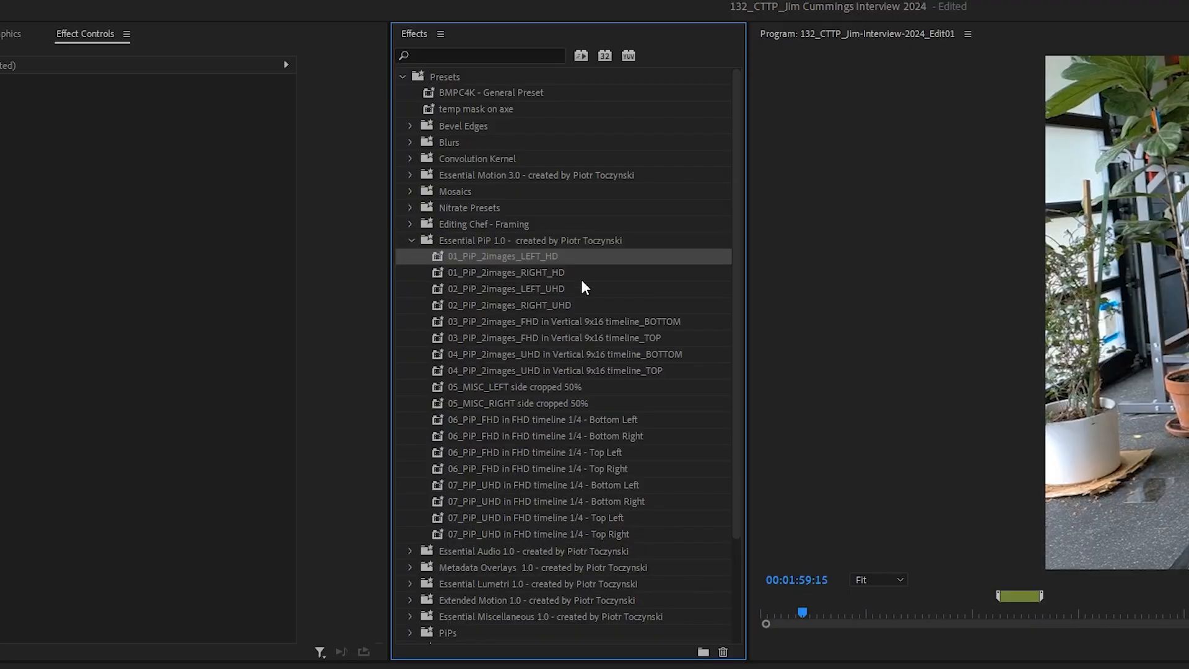
pyautogui.click(506, 272)
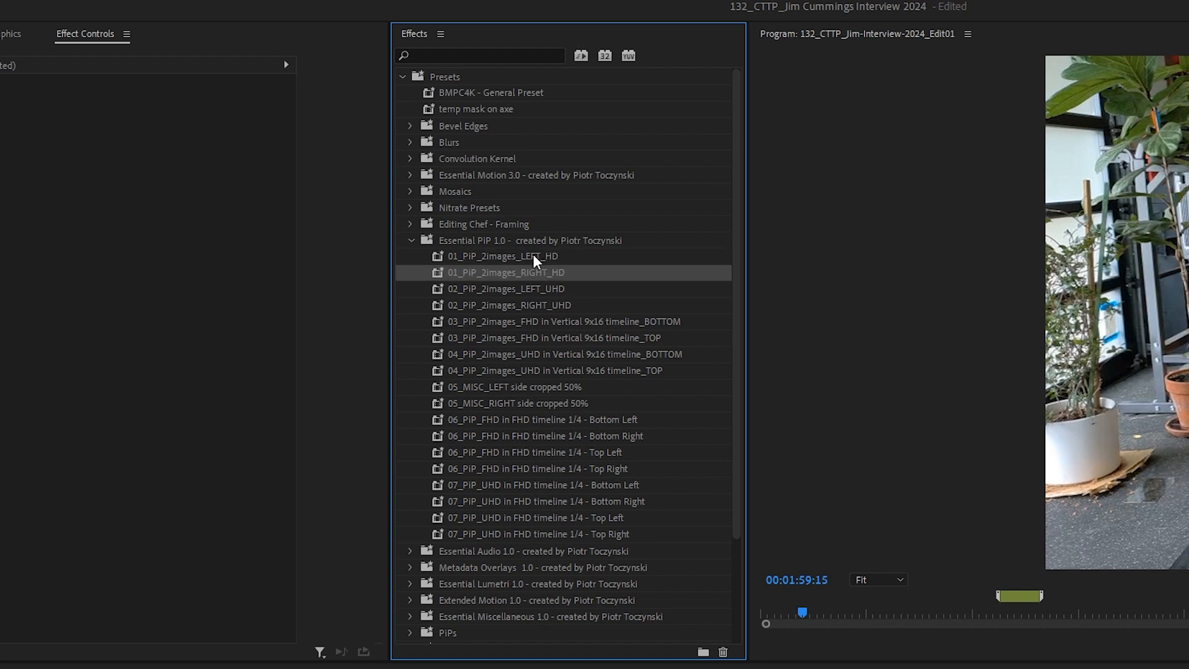
pyautogui.moveTo(466, 278)
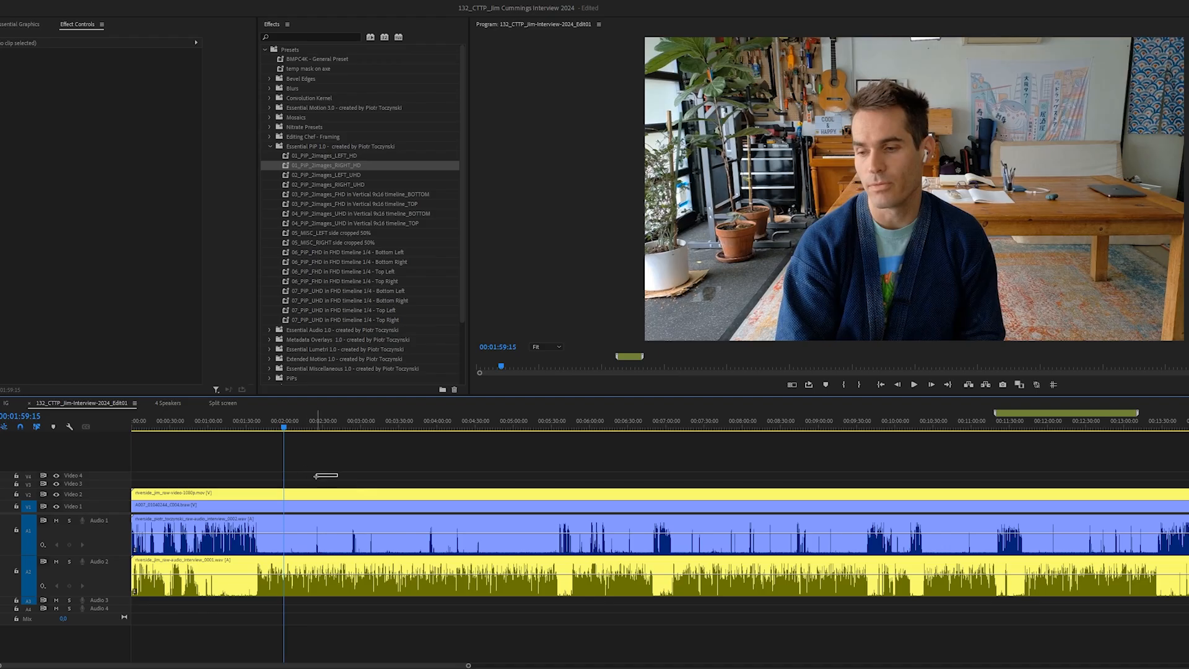
# Duplicate both camera clips upward and apply 01_PiP_2images LEFT and RIGHT presets to them.
pyautogui.click(224, 509)
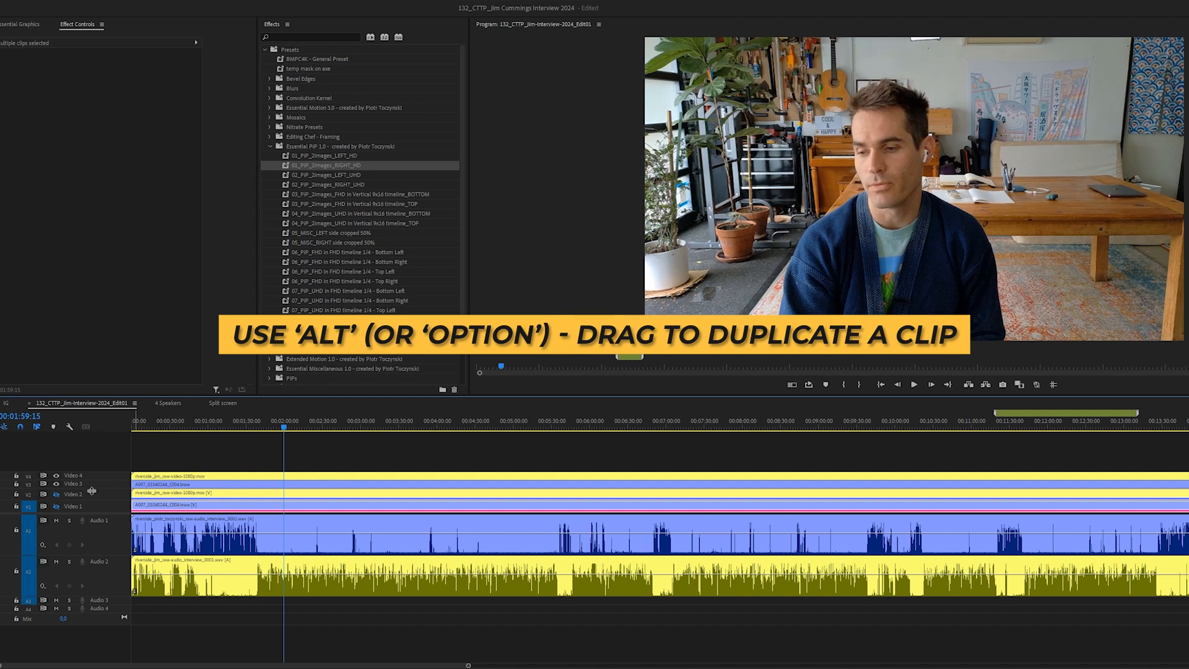
pyautogui.click(327, 156)
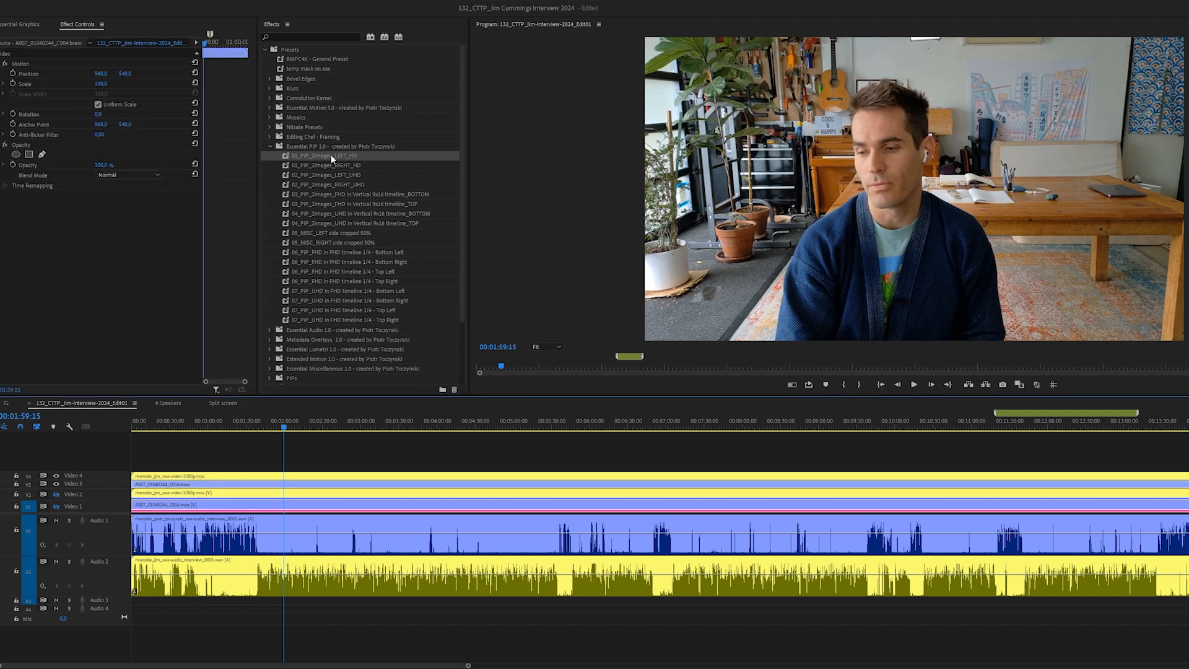
pyautogui.click(205, 484)
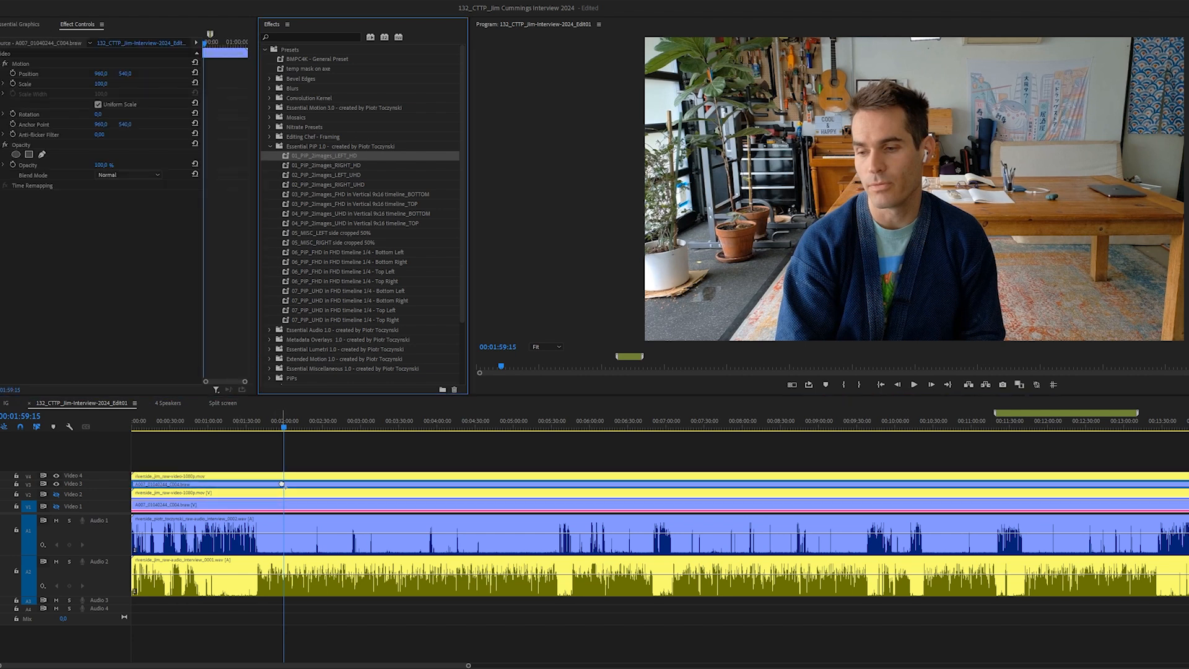
pyautogui.click(327, 155)
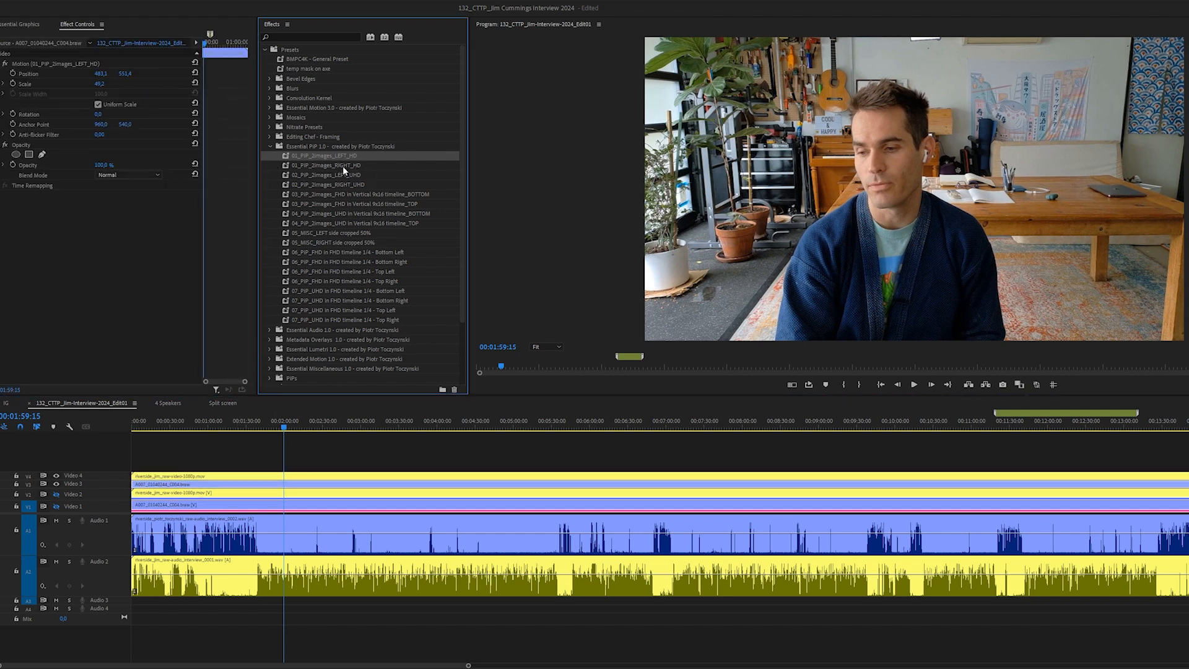
pyautogui.click(326, 165)
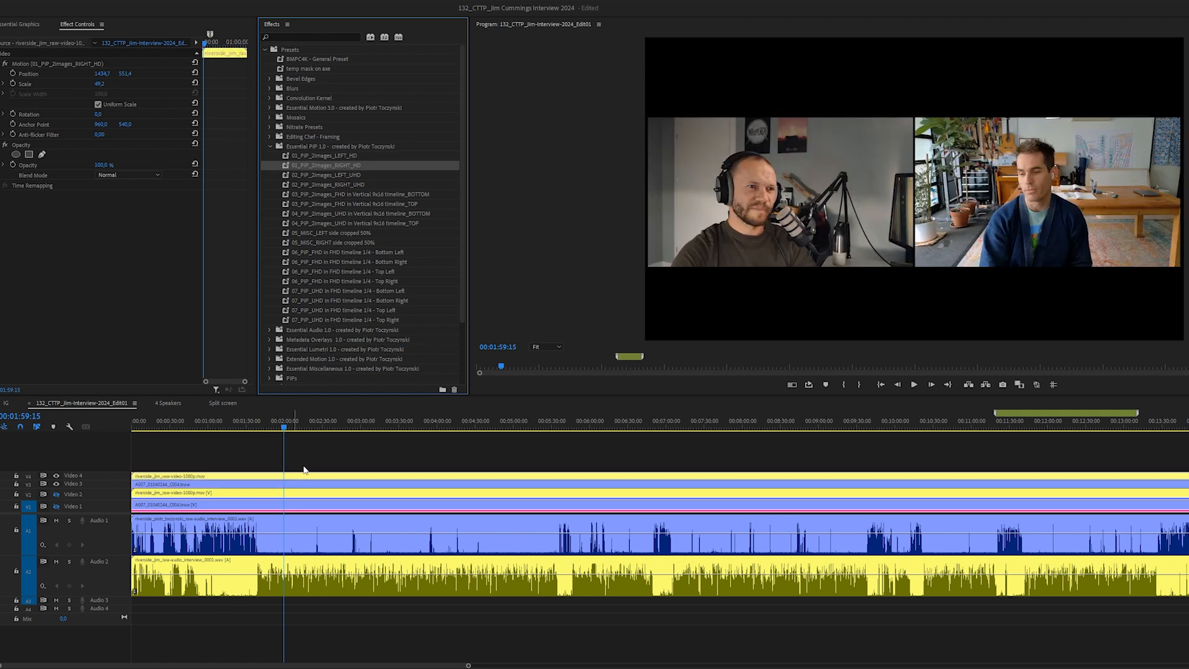
pyautogui.moveTo(364, 44)
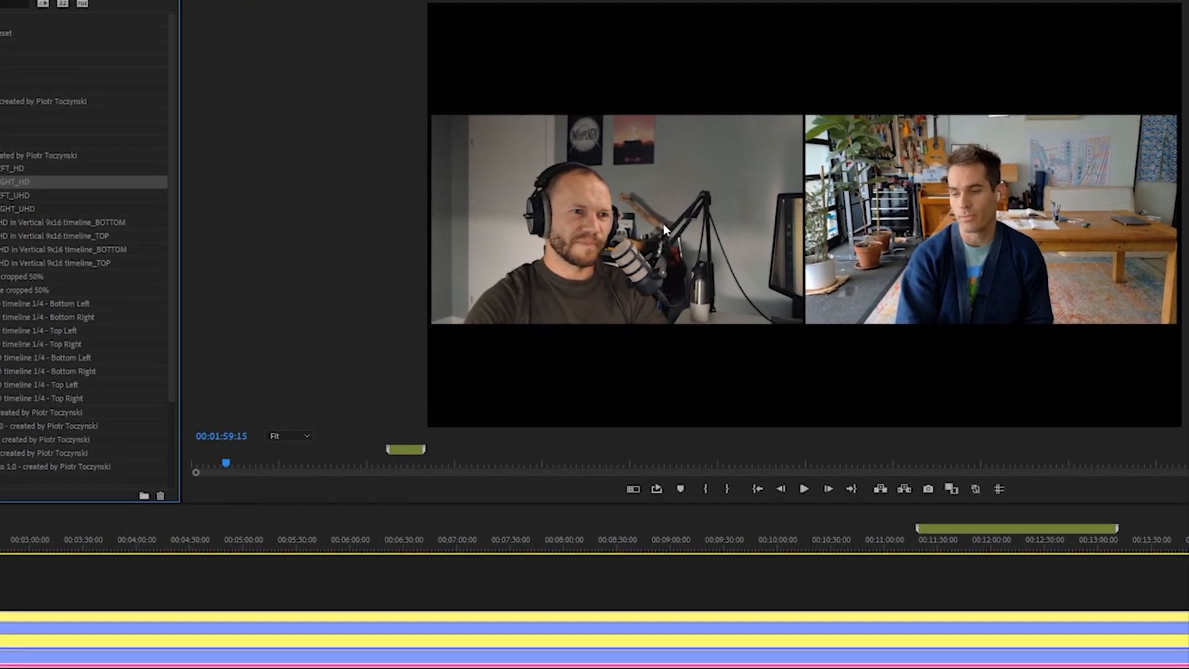
pyautogui.moveTo(854, 386)
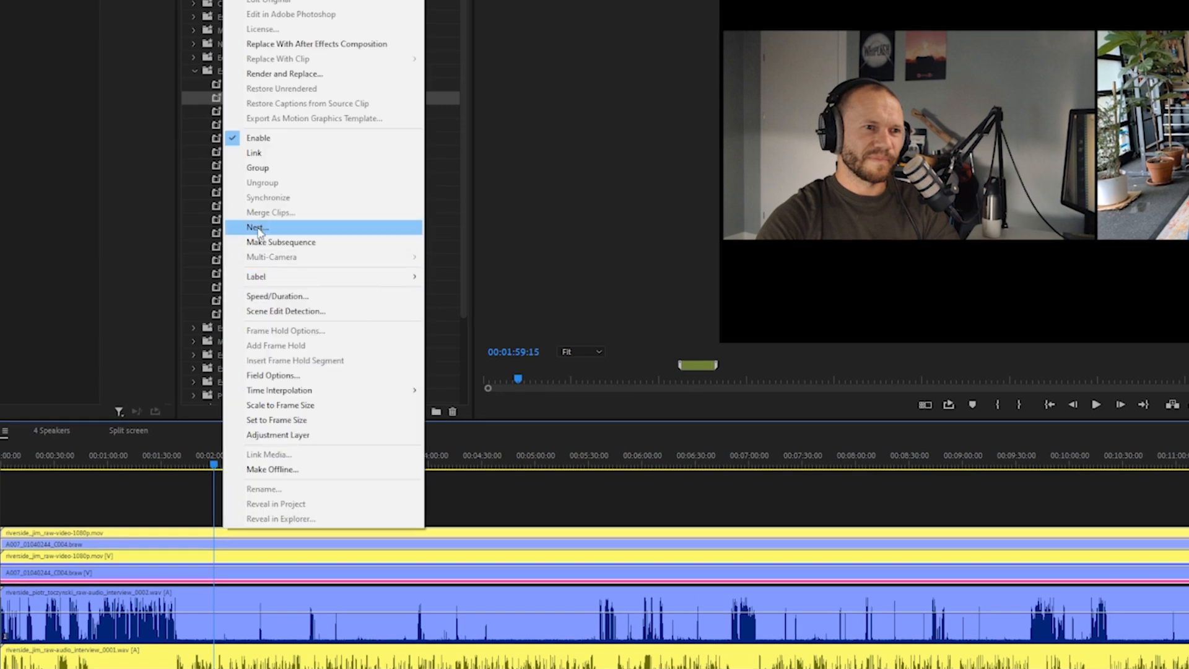
# Nest the PiP clips as '2-SHOT', then nest it with the camera clips as 'MULTICAM'.
pyautogui.click(256, 227)
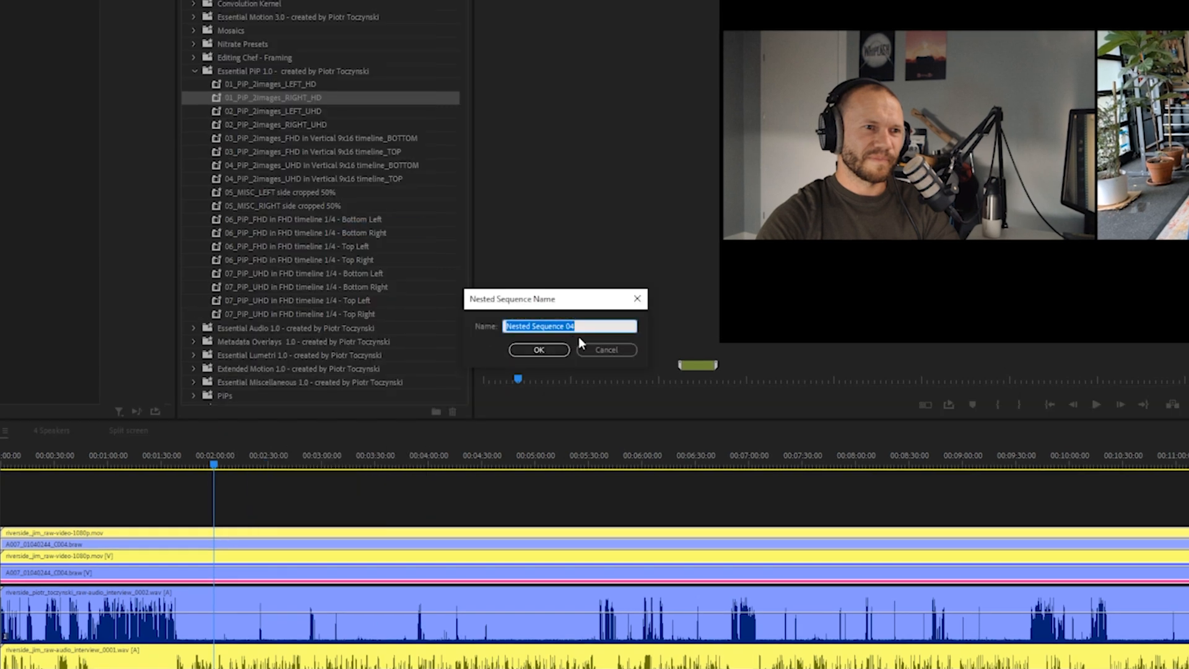
pyautogui.write('2-SHOT')
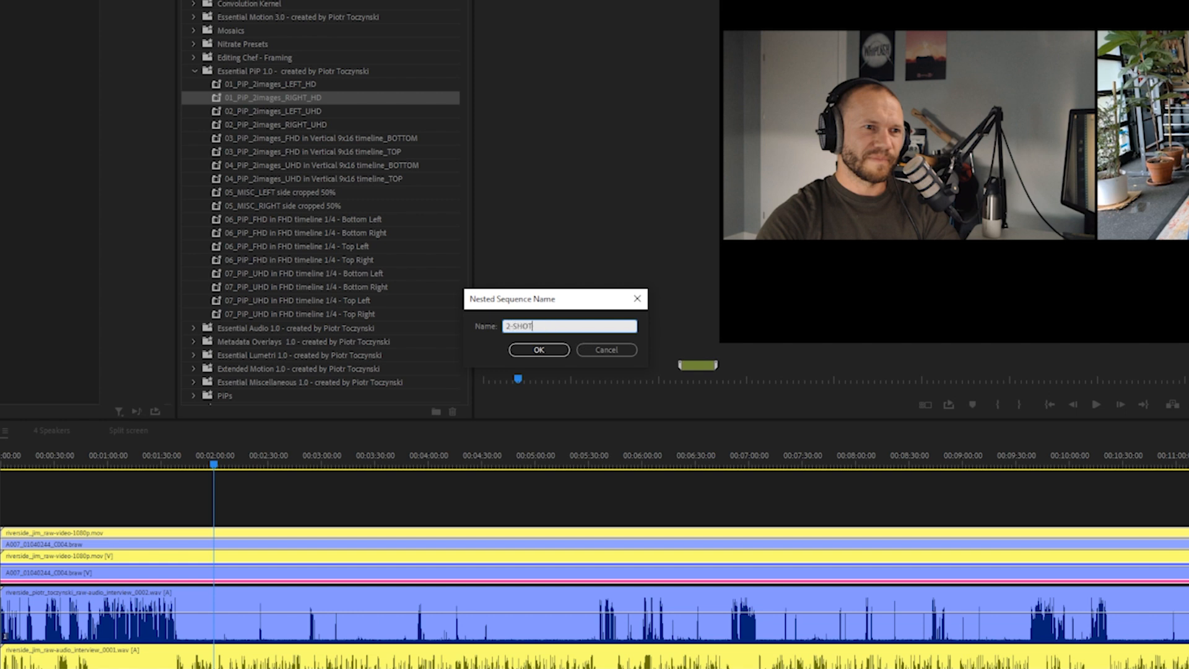
pyautogui.click(538, 349)
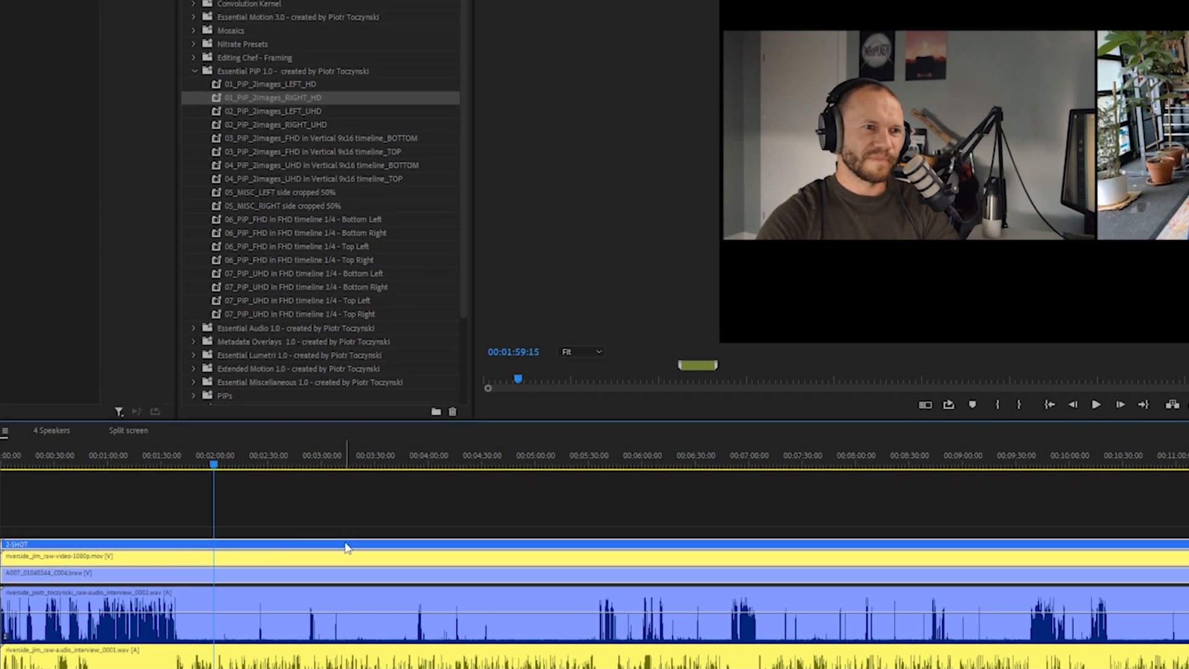
pyautogui.rightClick(345, 547)
pyautogui.write('MULTICAM')
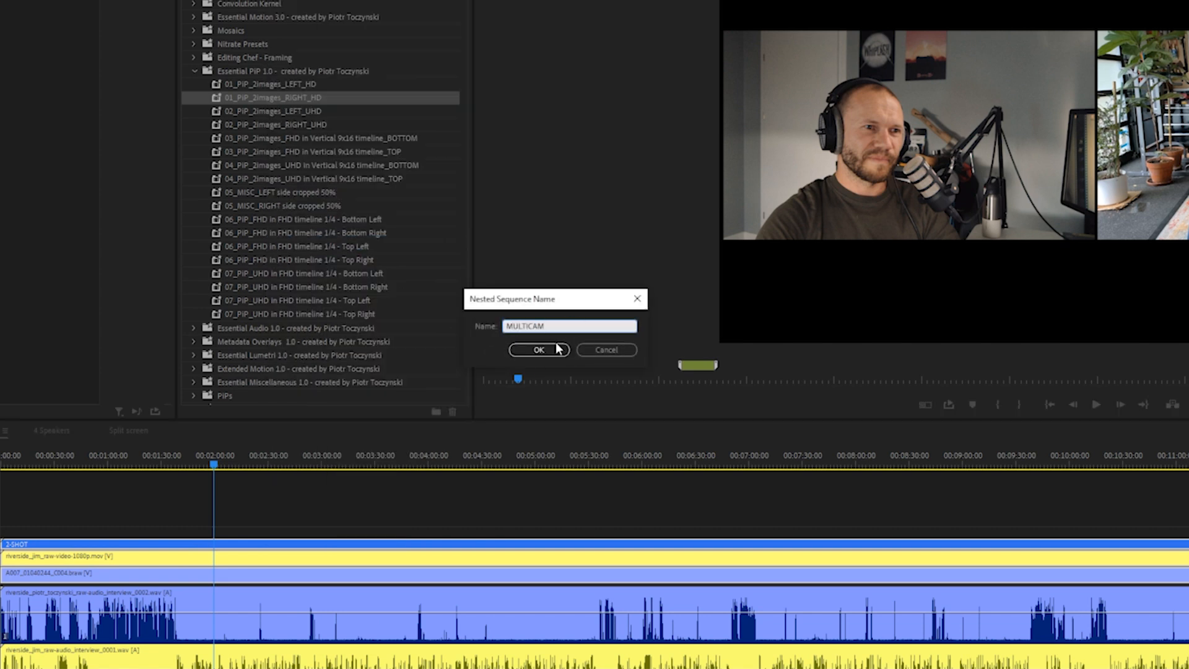
pyautogui.click(538, 349)
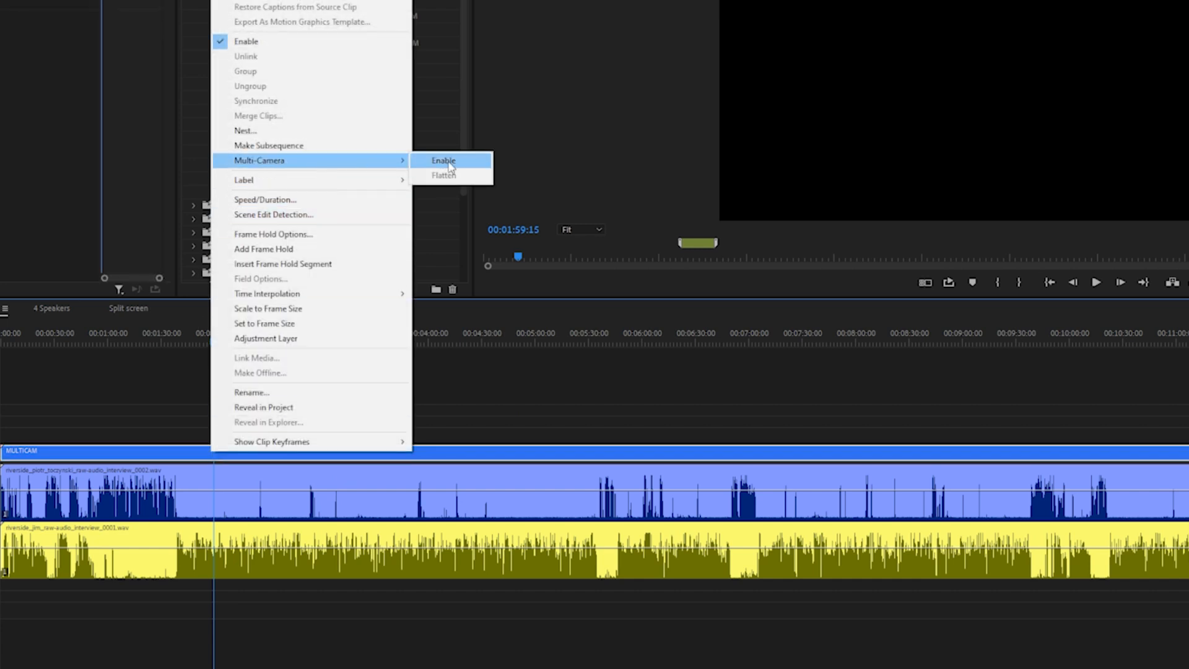
# Enable multi-camera on the MULTICAM sequence and show its multi-camera view in the Program Monitor.
pyautogui.click(444, 159)
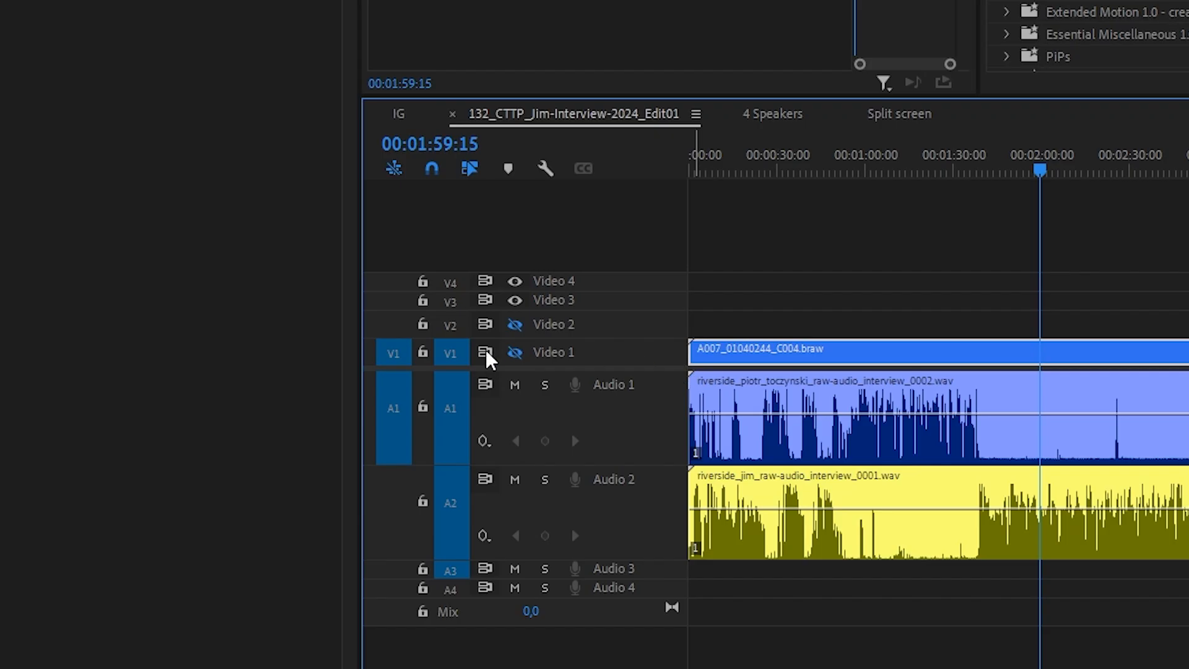
pyautogui.click(515, 352)
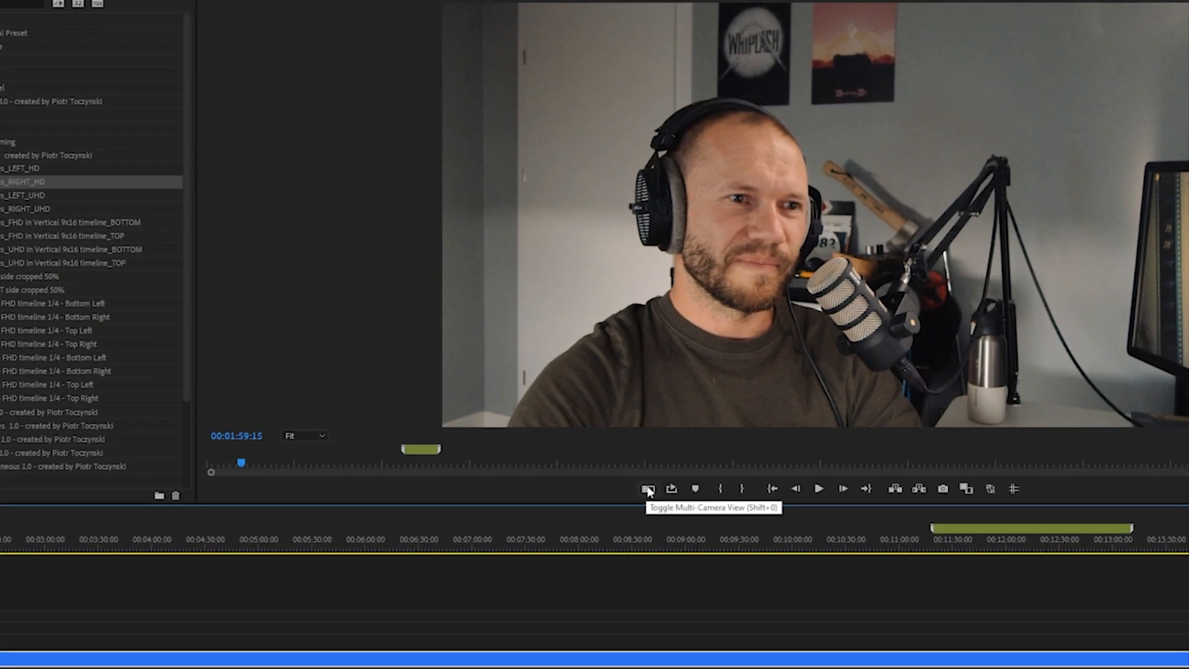
pyautogui.click(646, 489)
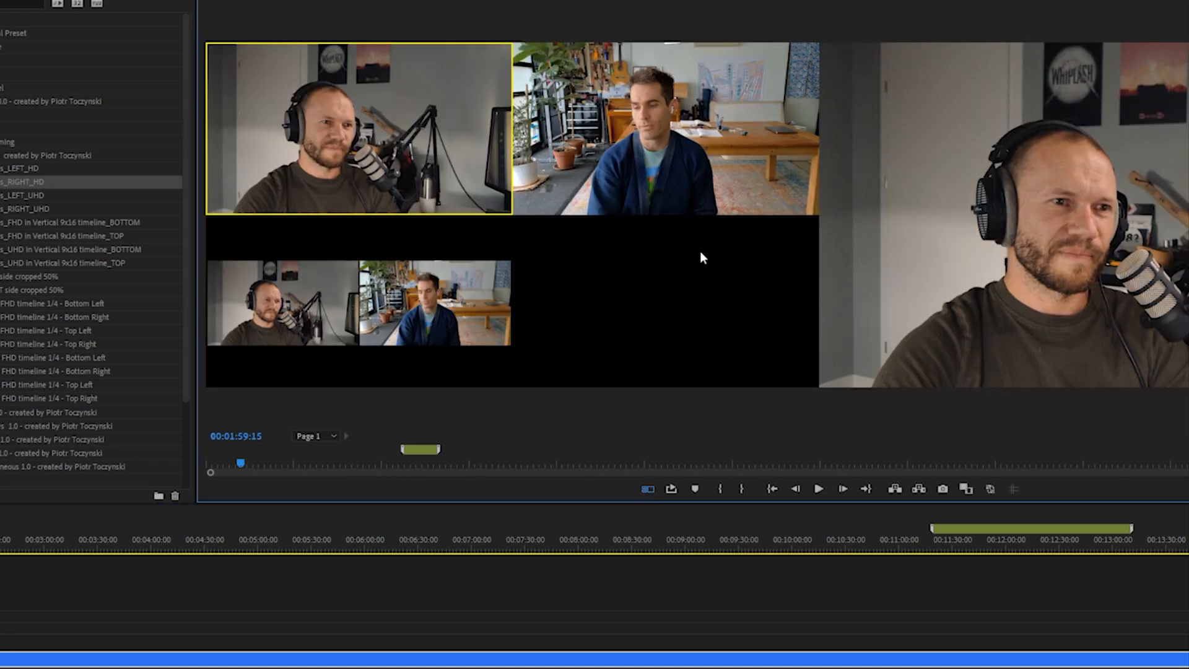
pyautogui.moveTo(491, 244)
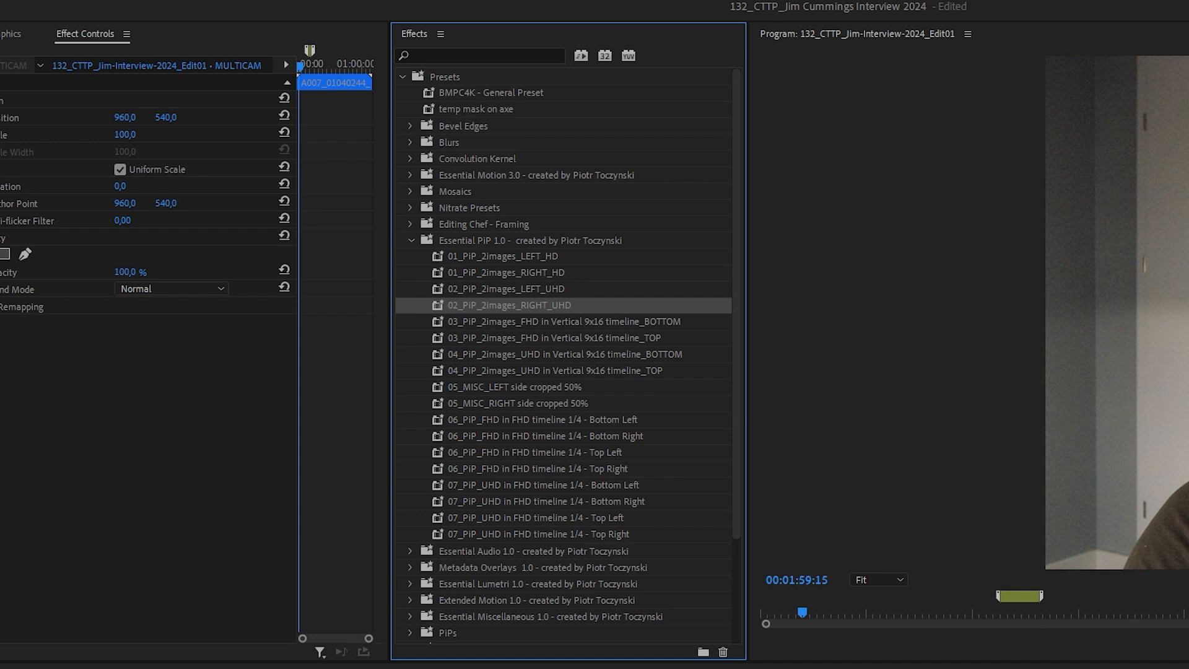
pyautogui.moveTo(570, 295)
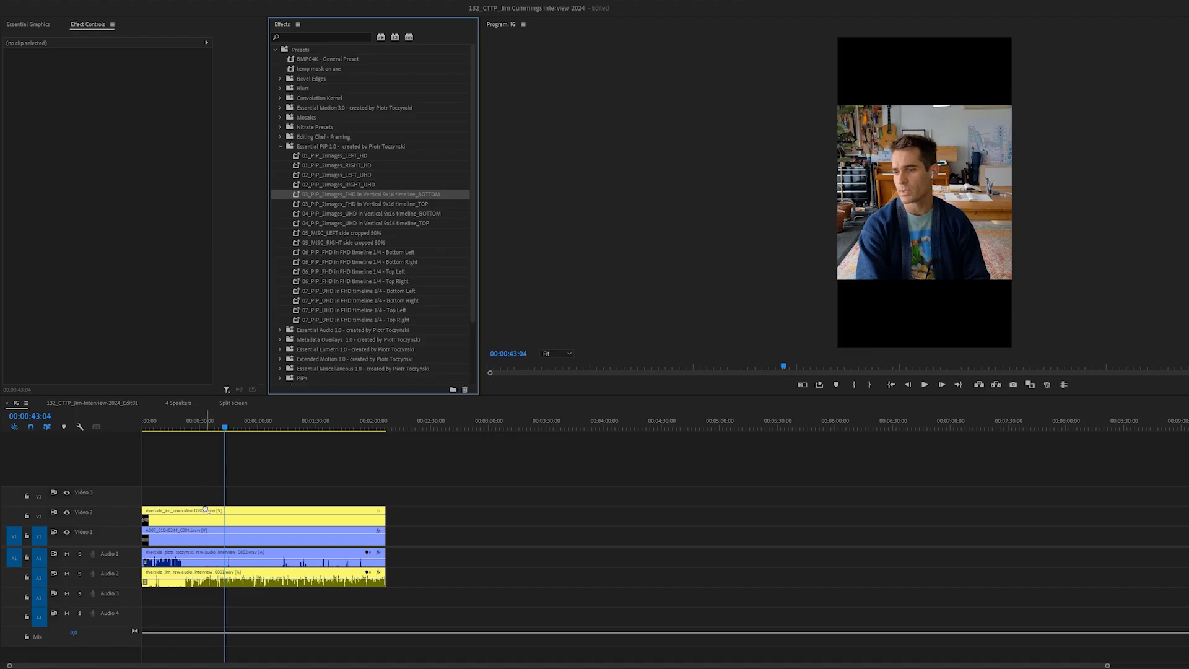
# Apply the vertical 9x16 BOTTOM PiP preset to the host's clip in the IG sequence.
pyautogui.click(257, 531)
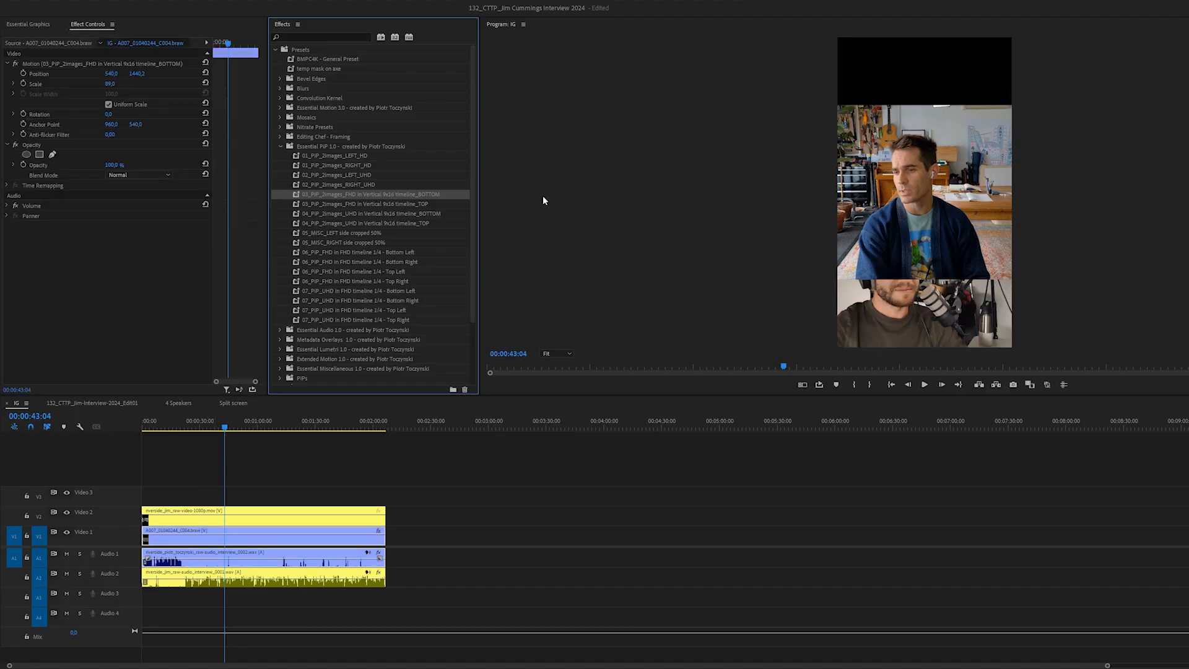
pyautogui.click(372, 203)
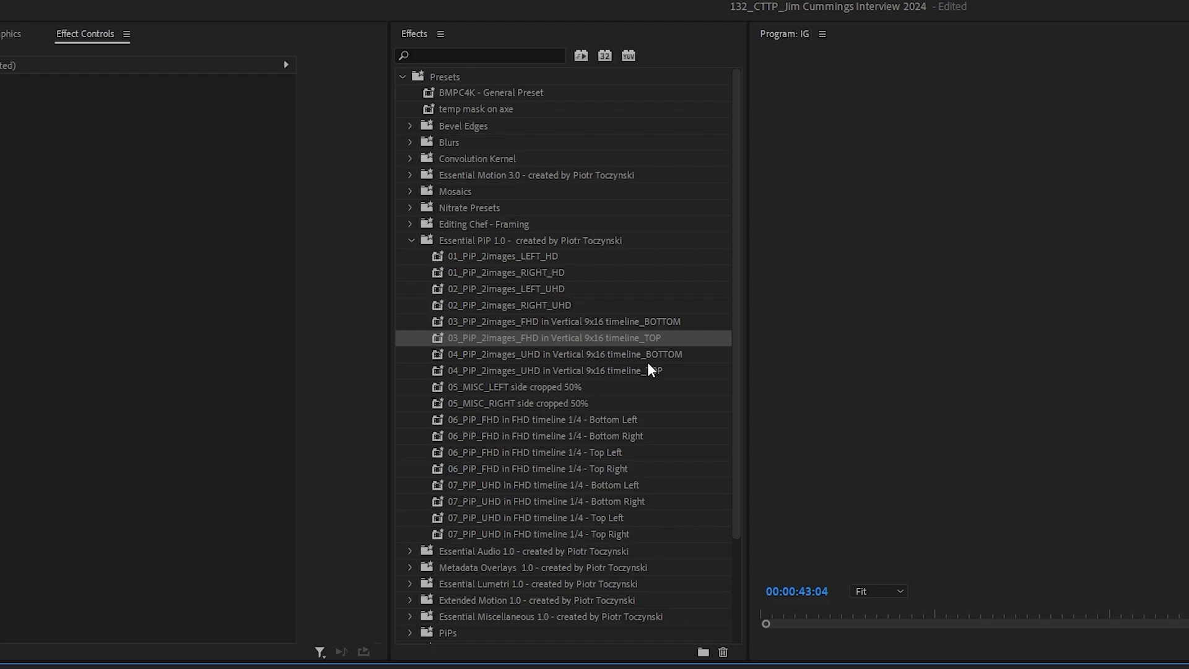
pyautogui.click(554, 371)
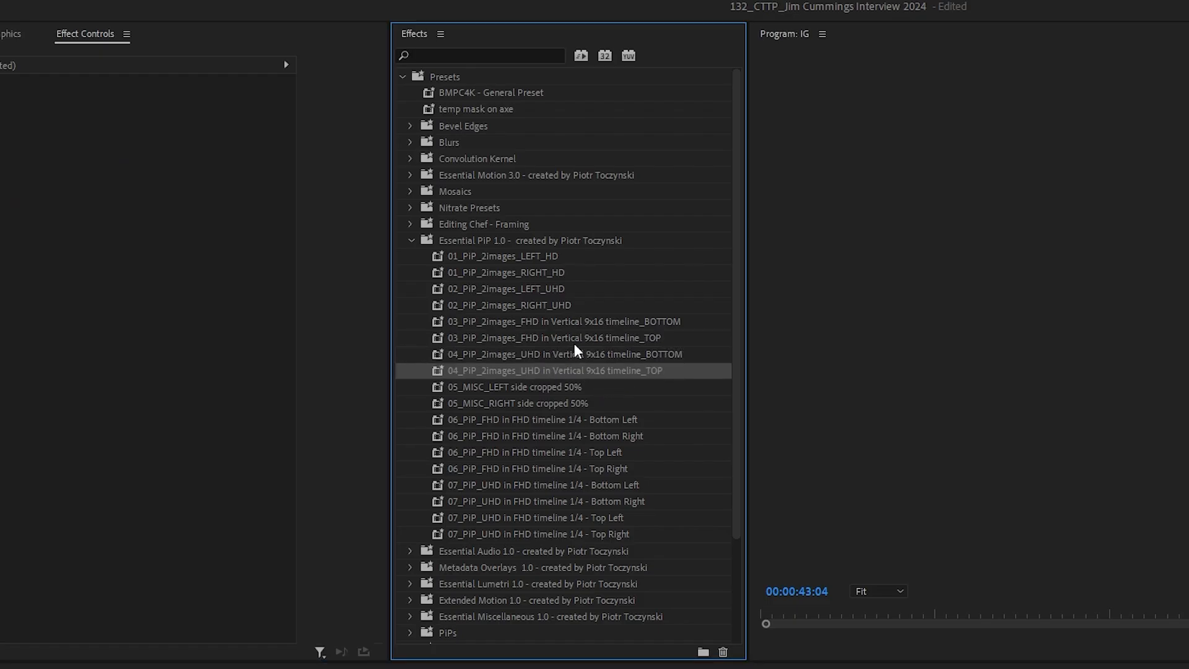
pyautogui.moveTo(527, 361)
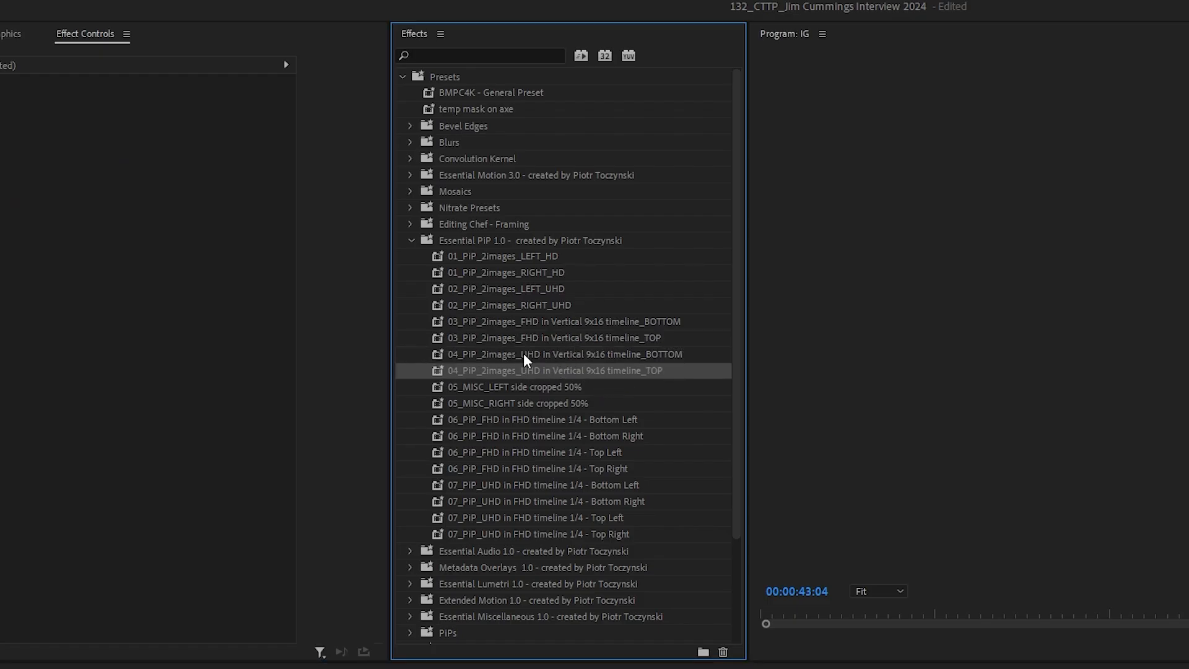
pyautogui.moveTo(537, 393)
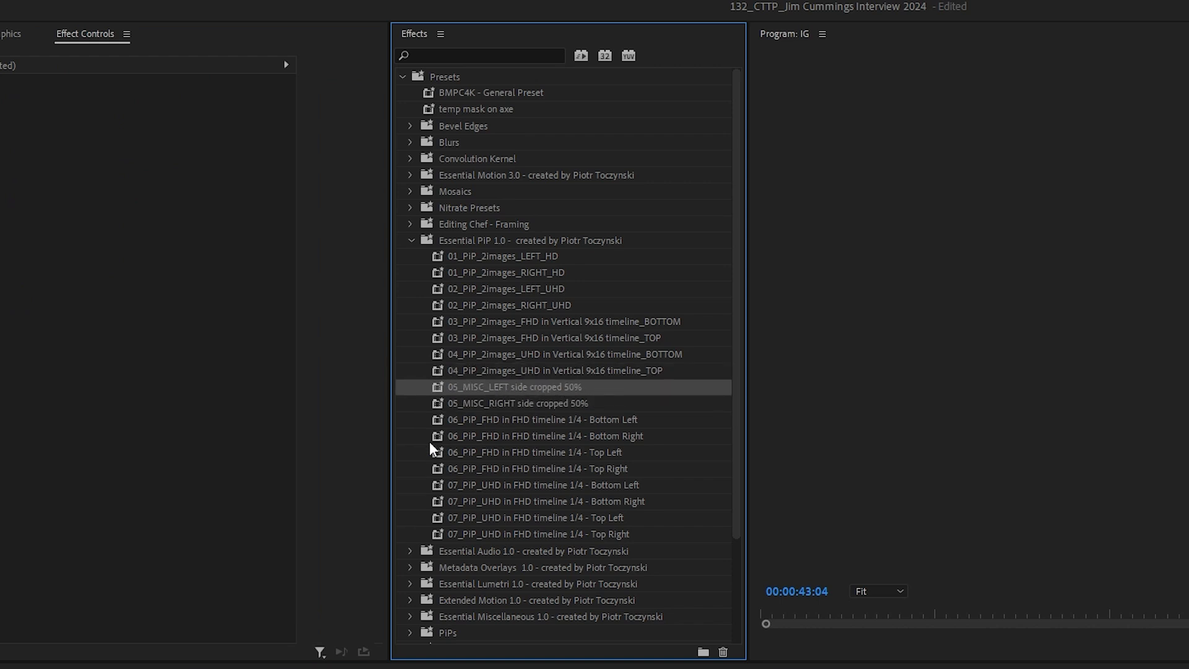
pyautogui.moveTo(433, 449)
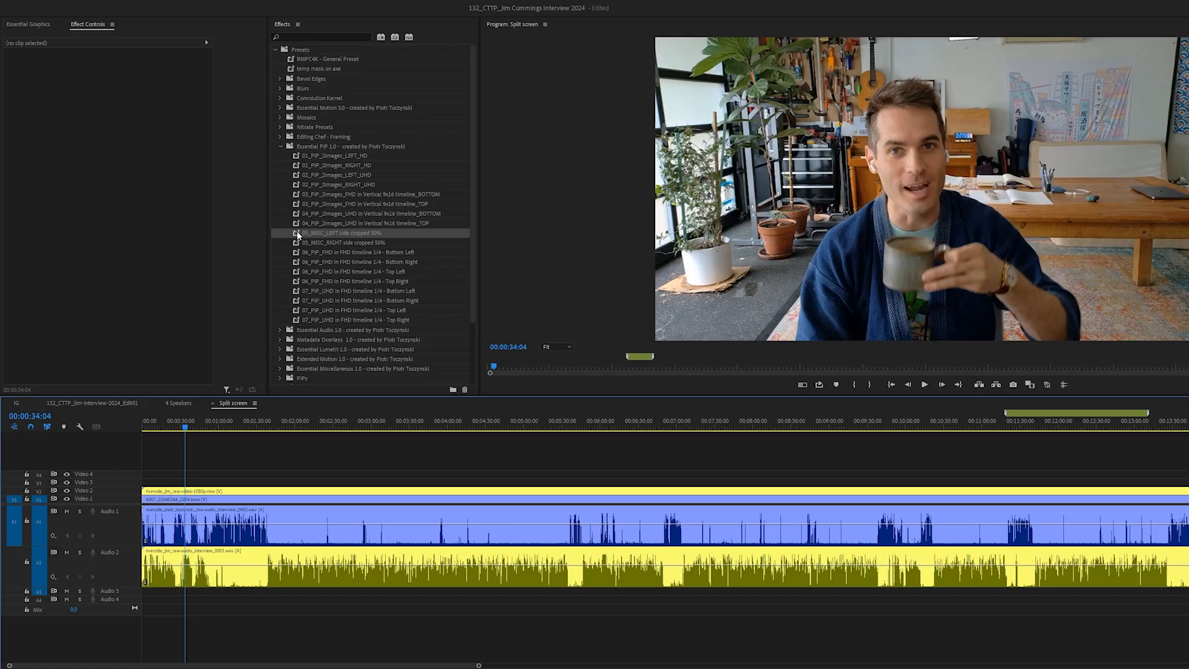
pyautogui.moveTo(302, 238)
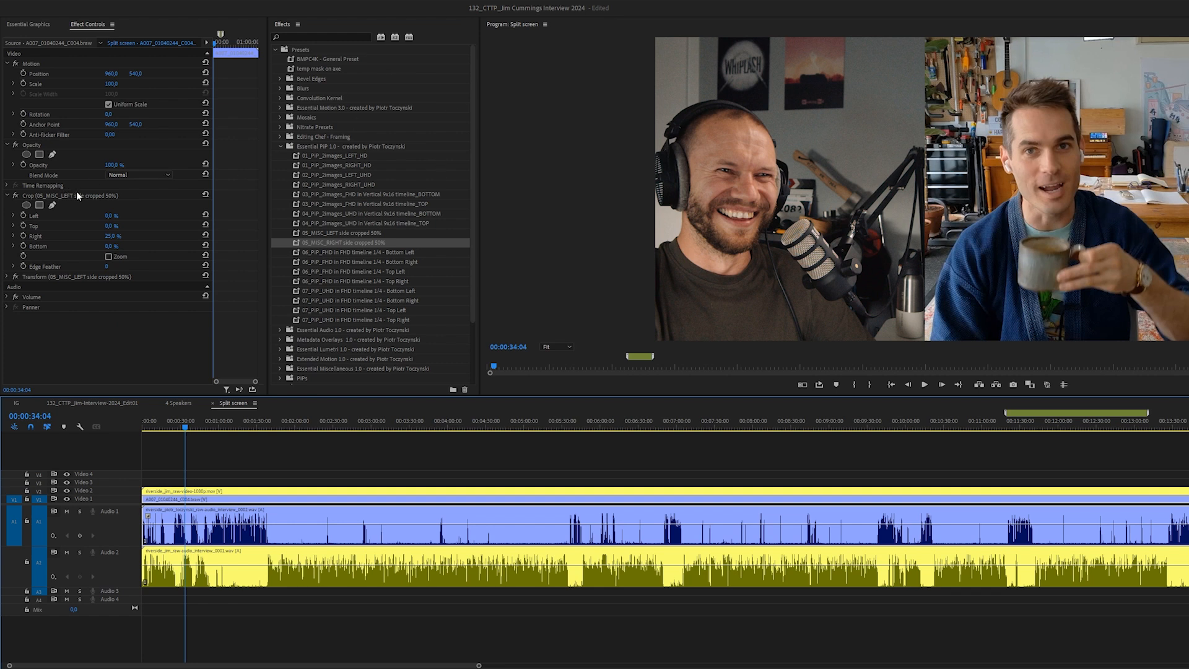
pyautogui.moveTo(142, 217)
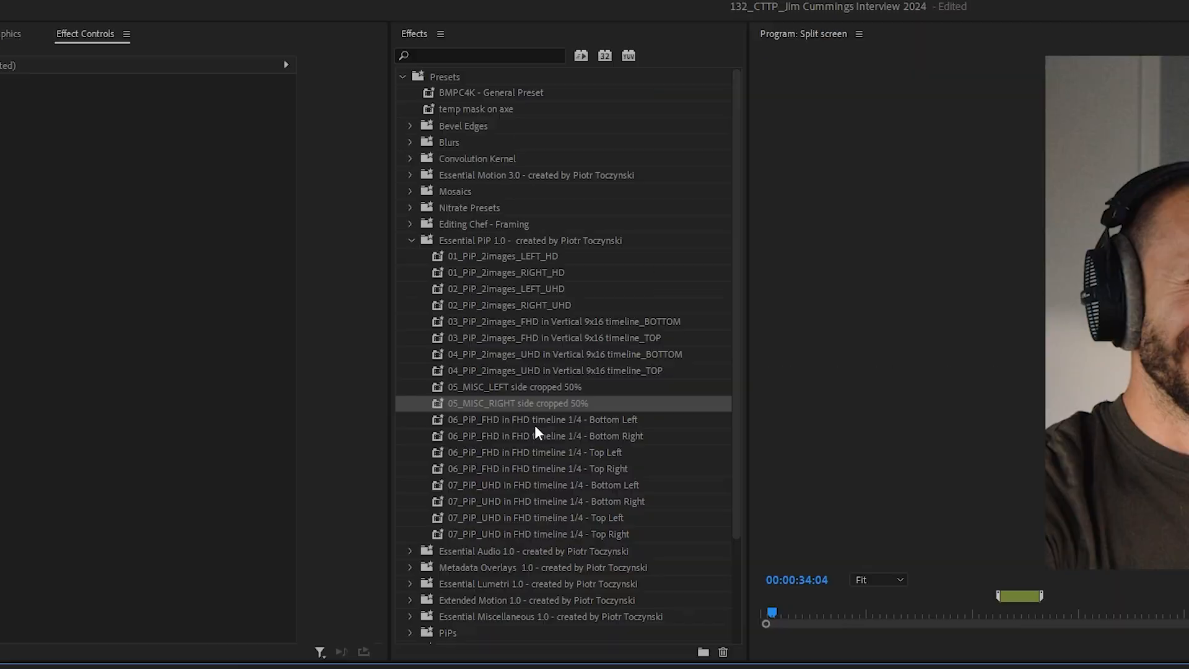
# Choose a quarter-size 06_PiP FHD preset and apply it to a speaker in 4 Speakers.
pyautogui.click(544, 435)
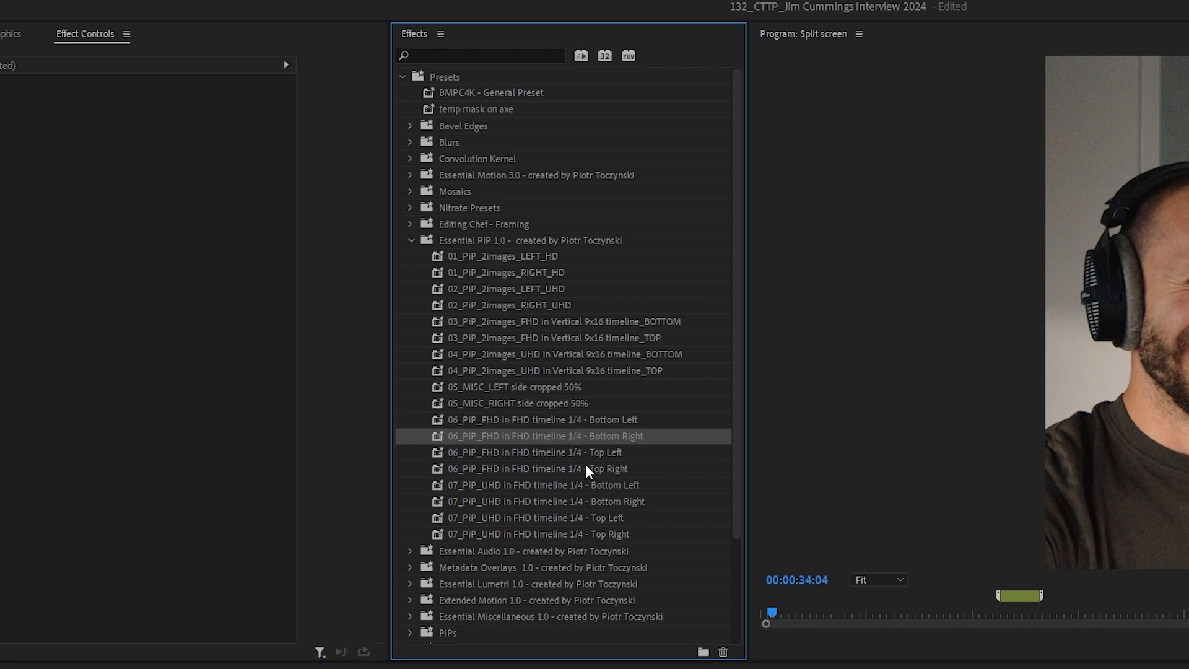
pyautogui.moveTo(534, 493)
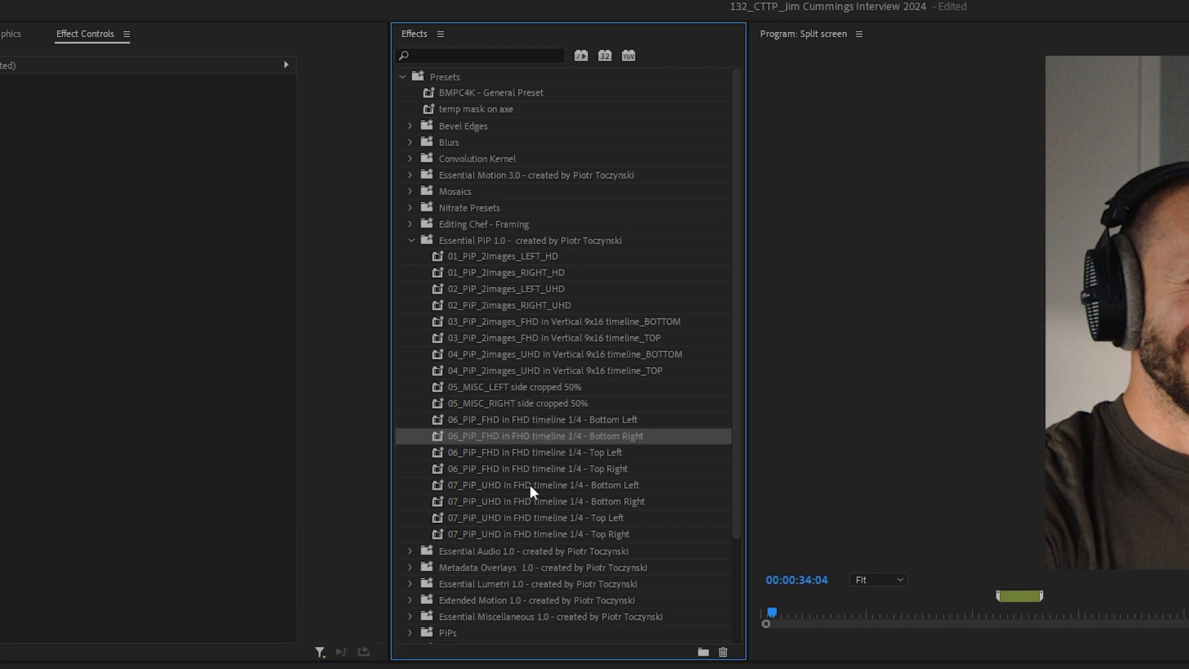
pyautogui.click(540, 484)
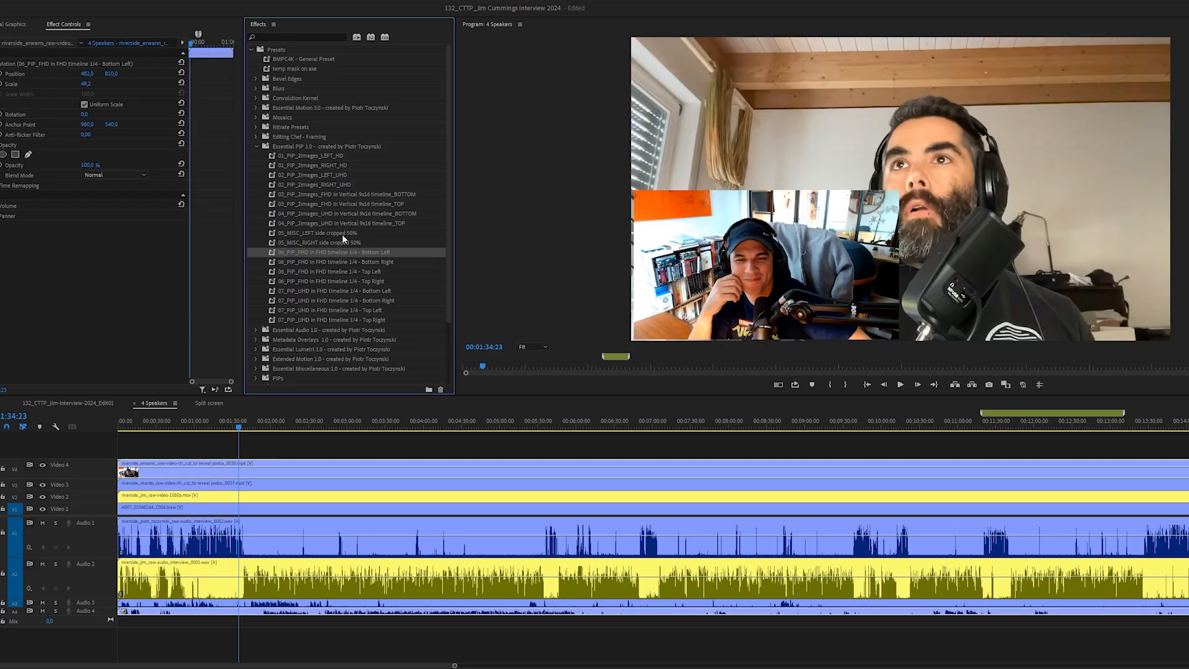
pyautogui.click(334, 262)
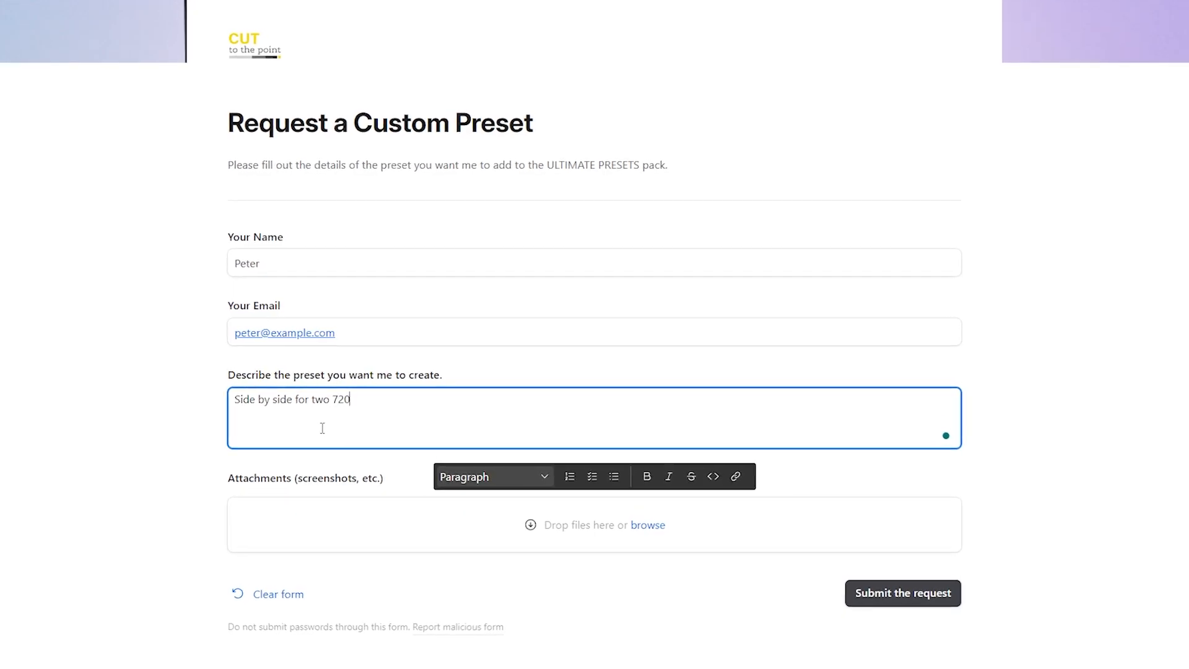
# Enter 'Side by side for two 720p streams' as the custom preset description.
pyautogui.write('p streams')
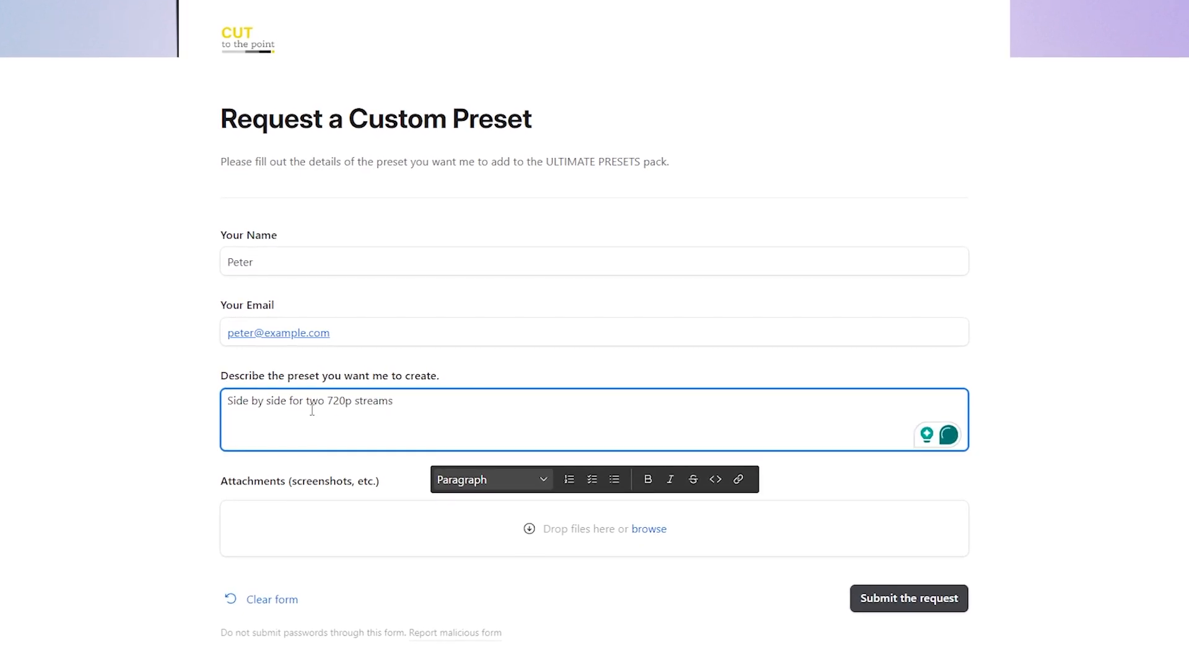